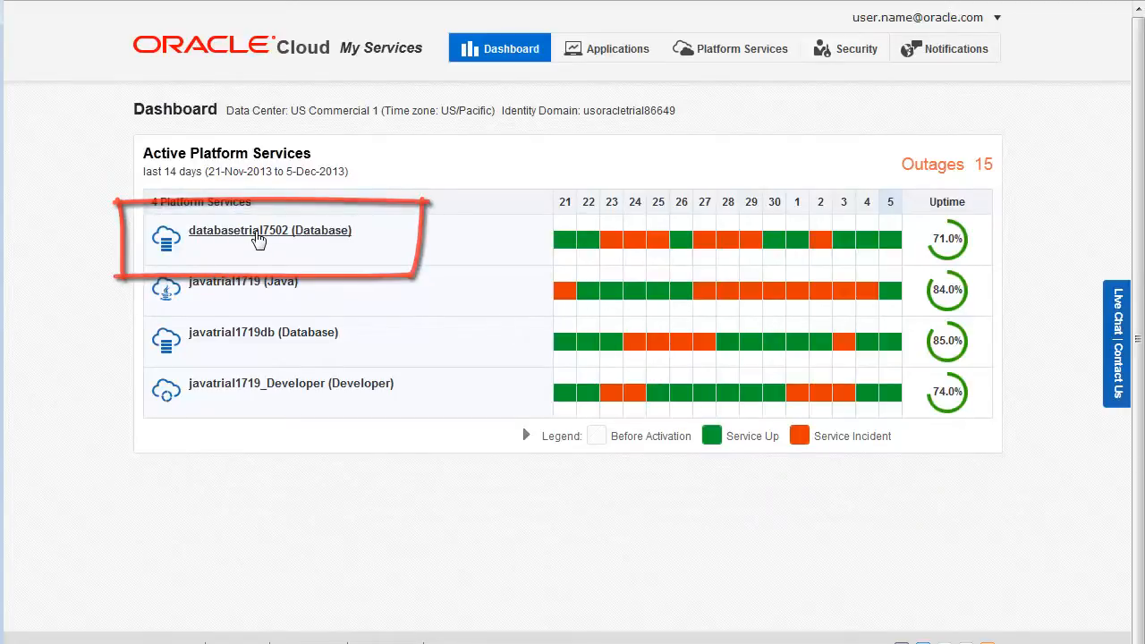
# - Open the databasetrial7502 Database service and scroll through its status, storage and object charts
pyautogui.click(269, 230)
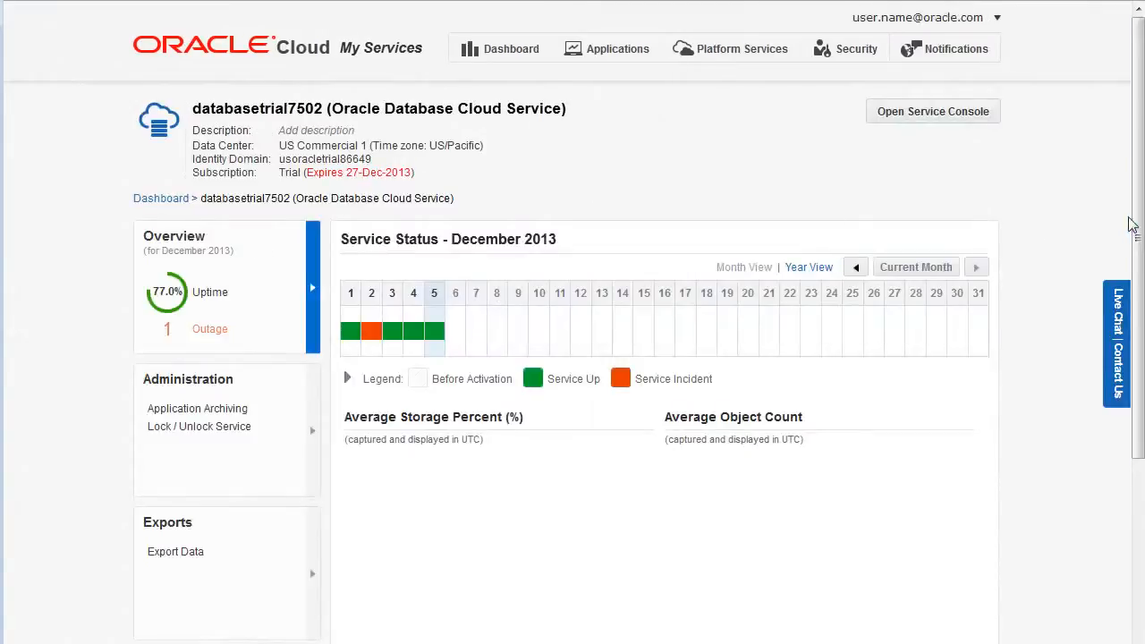
pyautogui.scroll(-3)
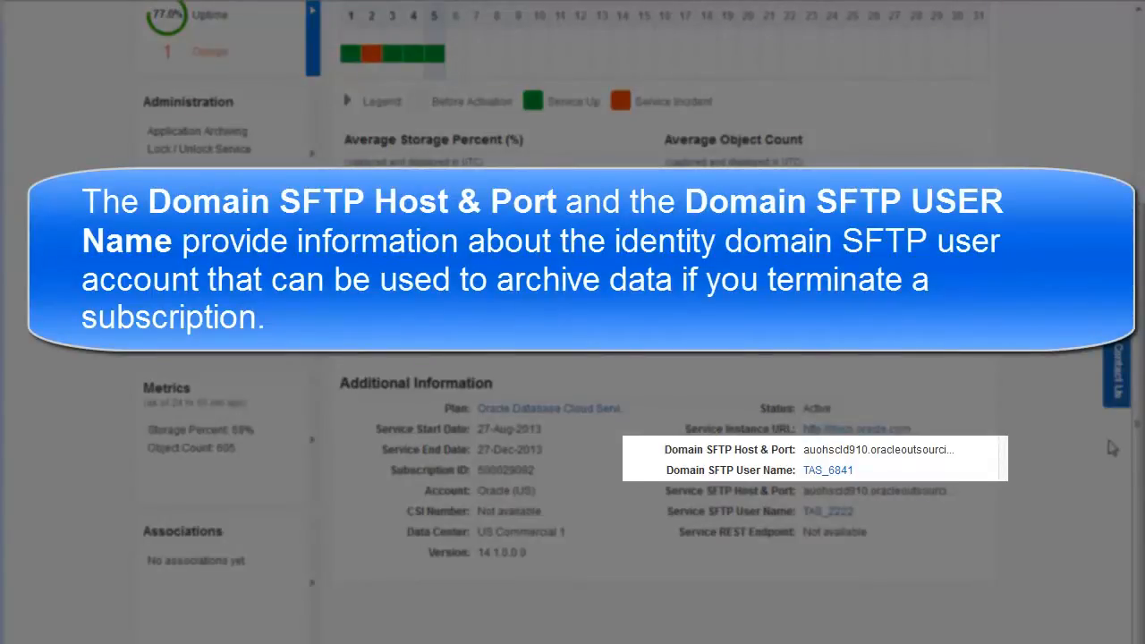
pyautogui.moveTo(789, 483)
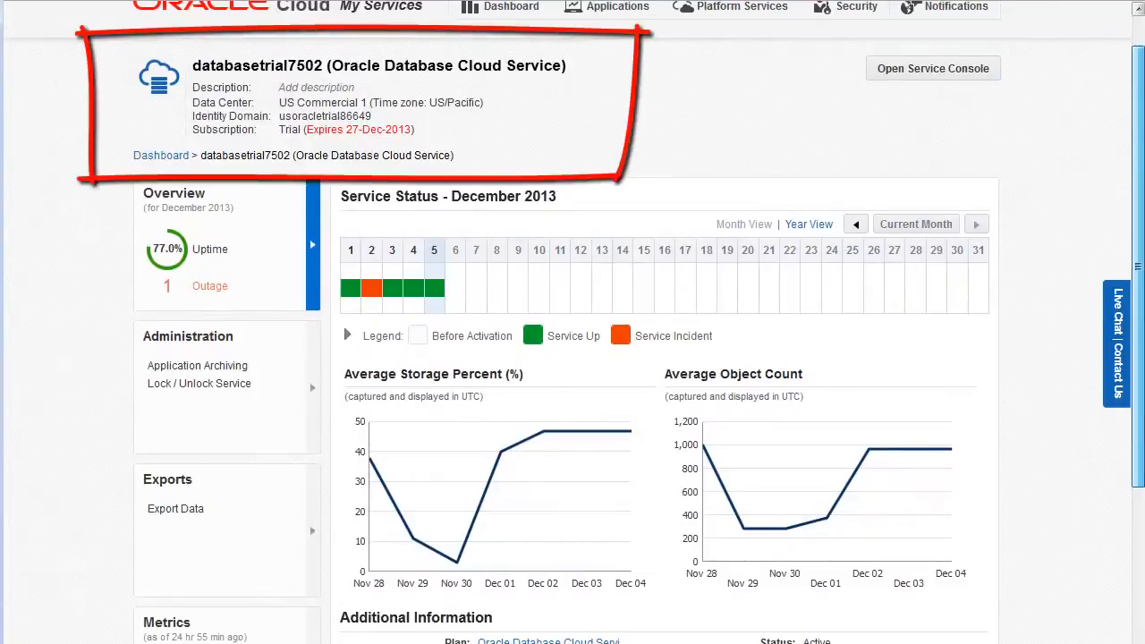
pyautogui.scroll(-3)
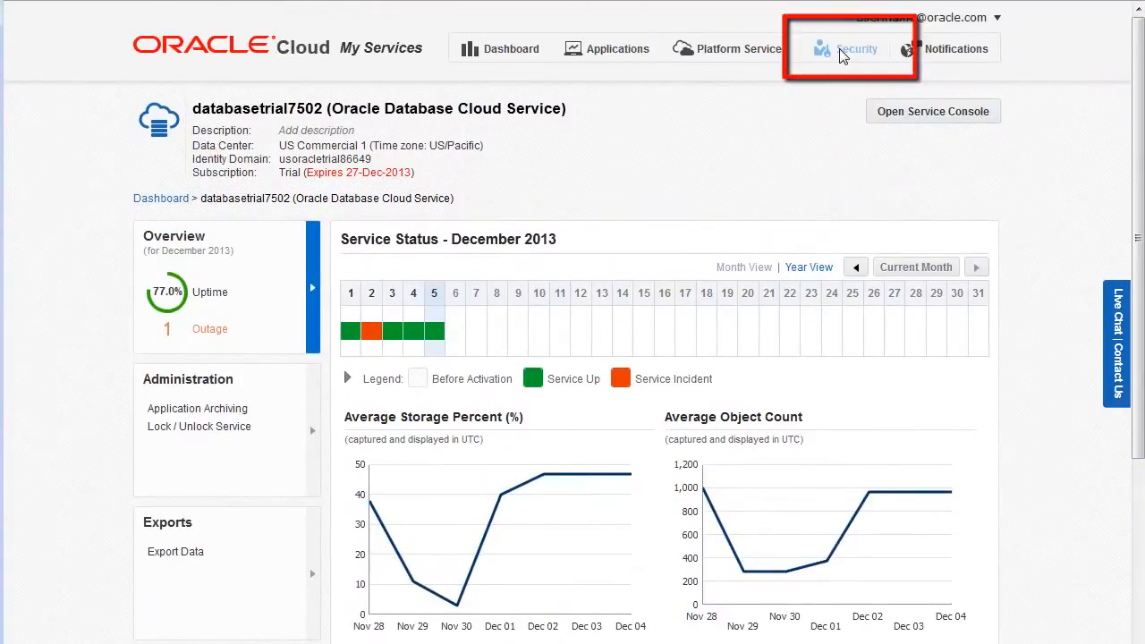
# - Go to Security and show the SFTP Users list with its five accounts
pyautogui.click(856, 48)
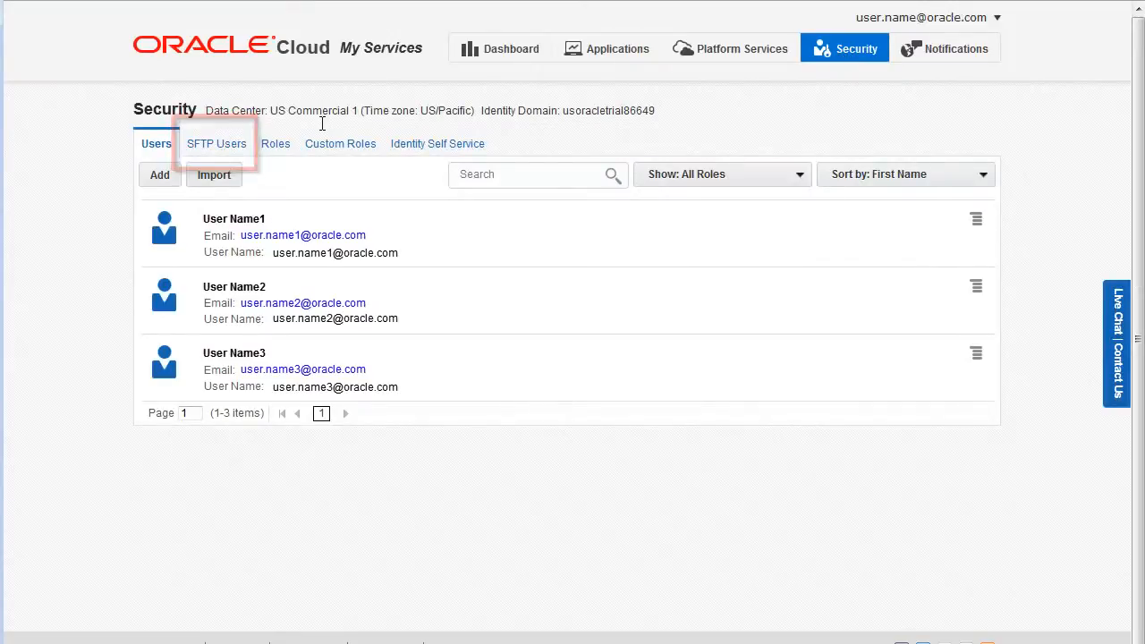
pyautogui.click(216, 143)
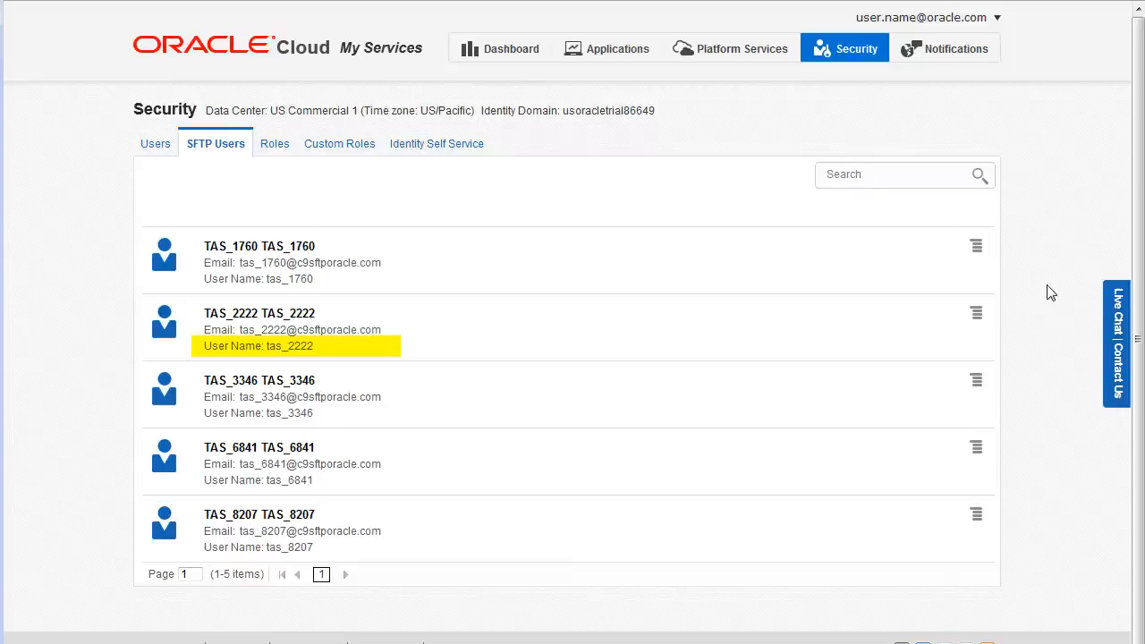
# - Search SFTP users for '2222' and show the row actions for TAS_2222
pyautogui.click(903, 175)
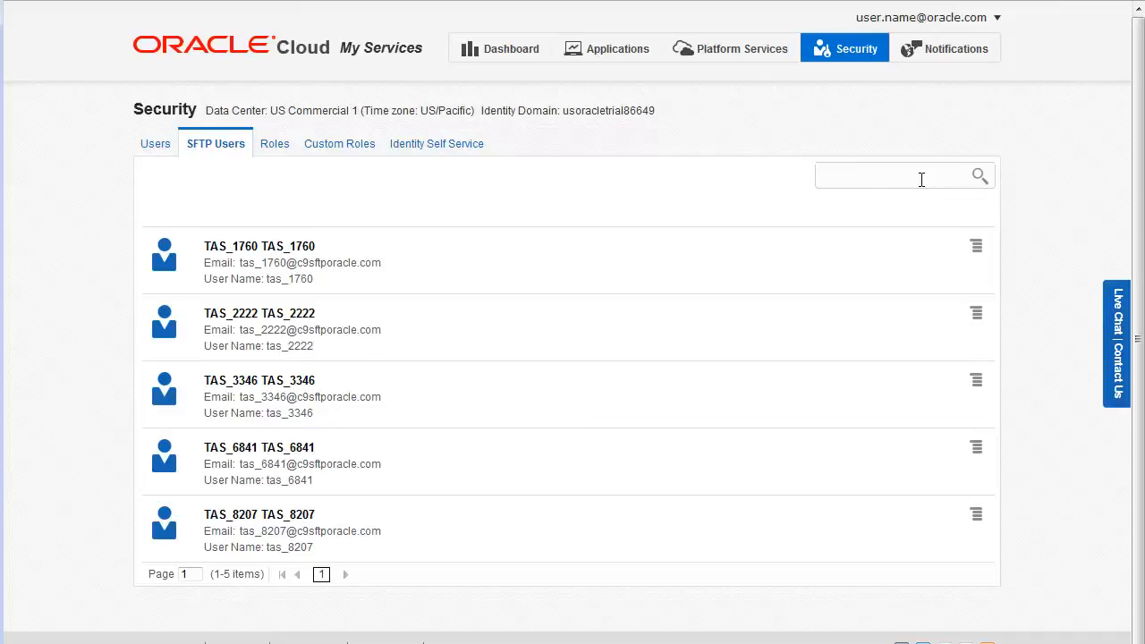
pyautogui.write('2222')
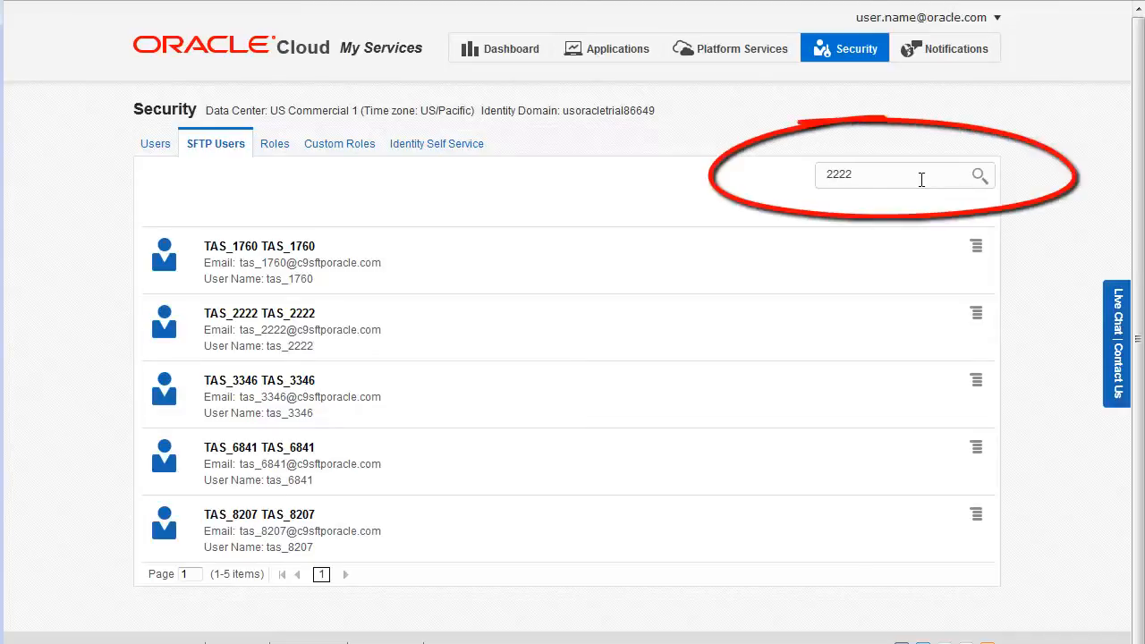
pyautogui.click(978, 175)
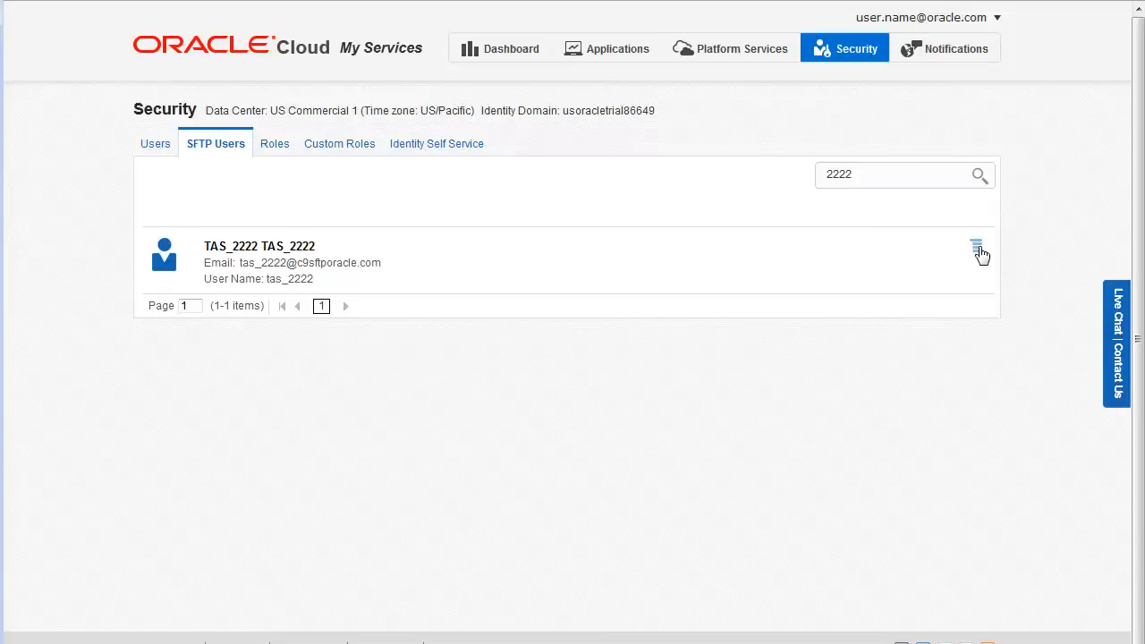
pyautogui.click(975, 247)
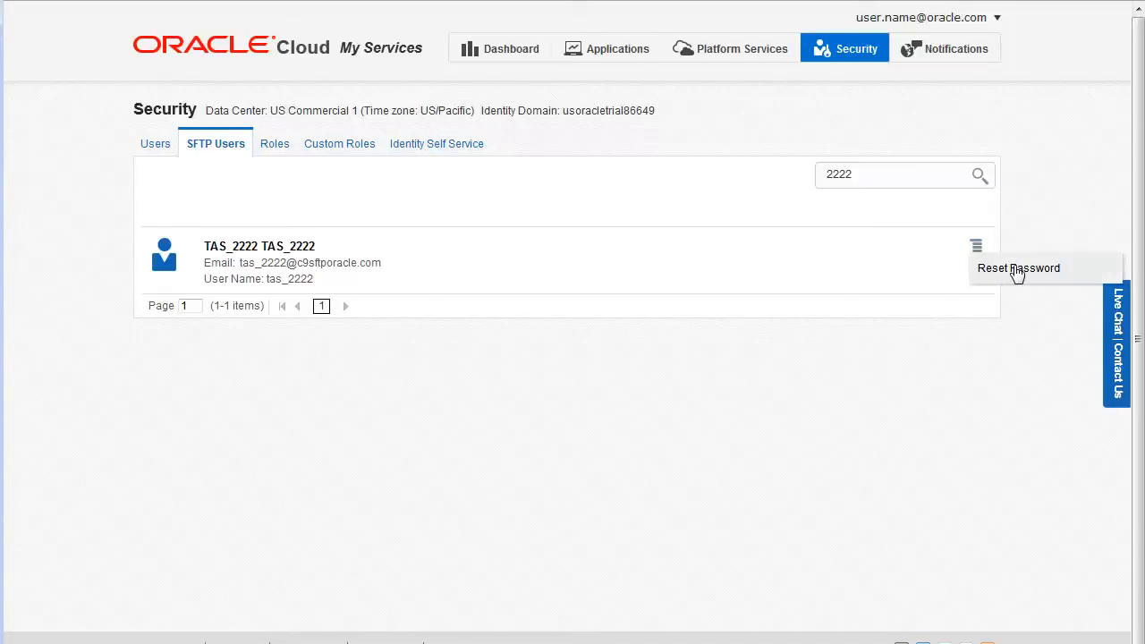
# - Give TAS_2222 a new SFTP password, then save and confirm the change
pyautogui.click(1017, 267)
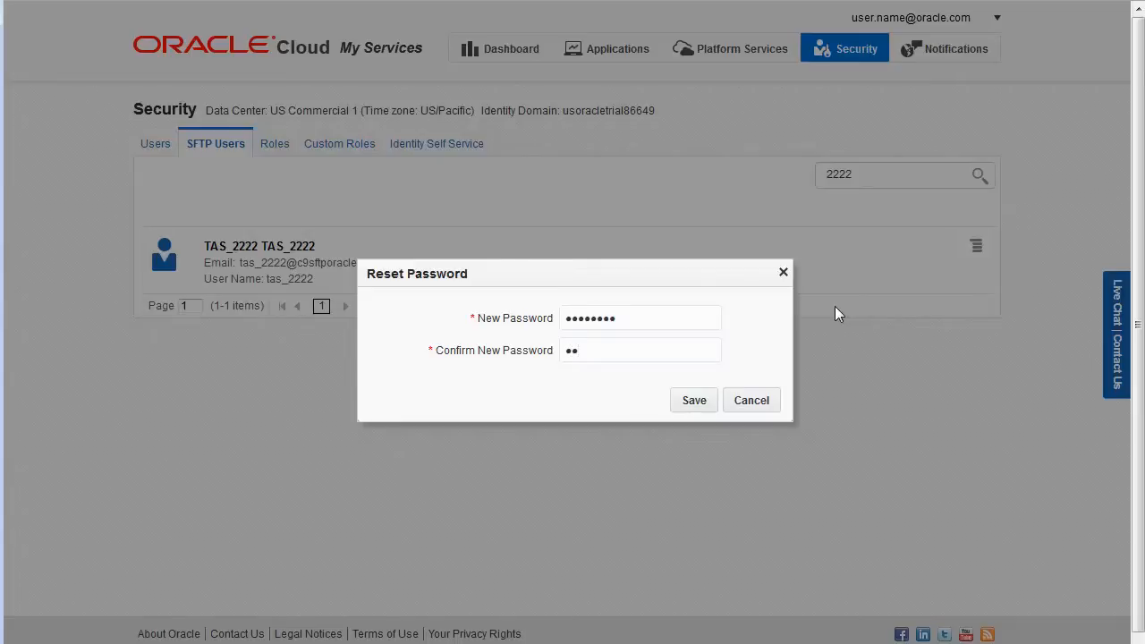
pyautogui.write('•••••••')
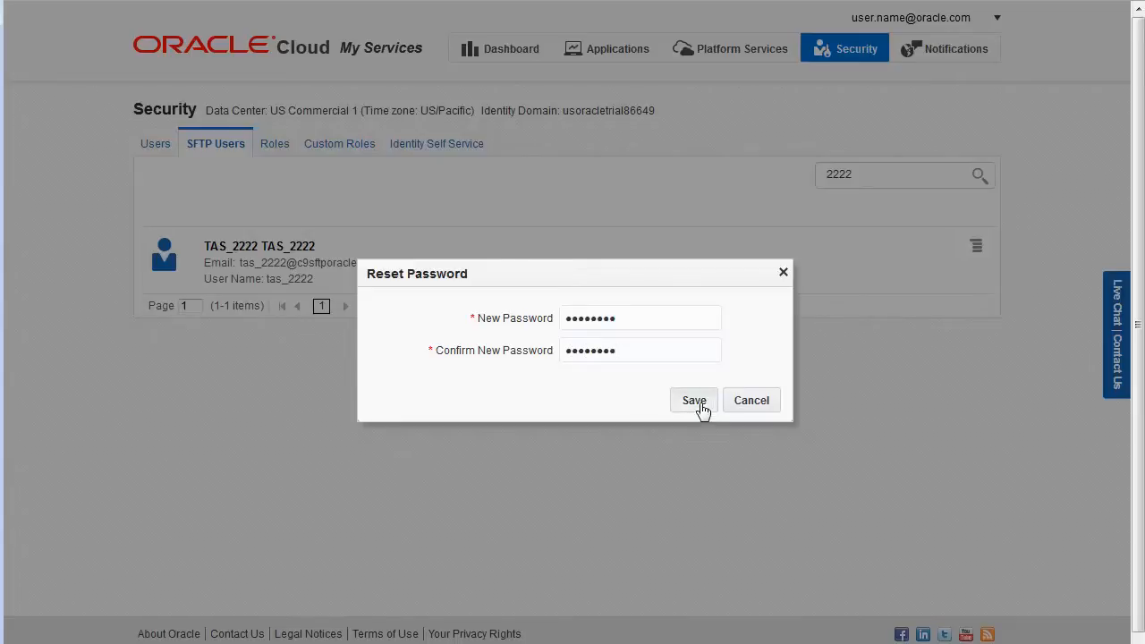
pyautogui.click(694, 400)
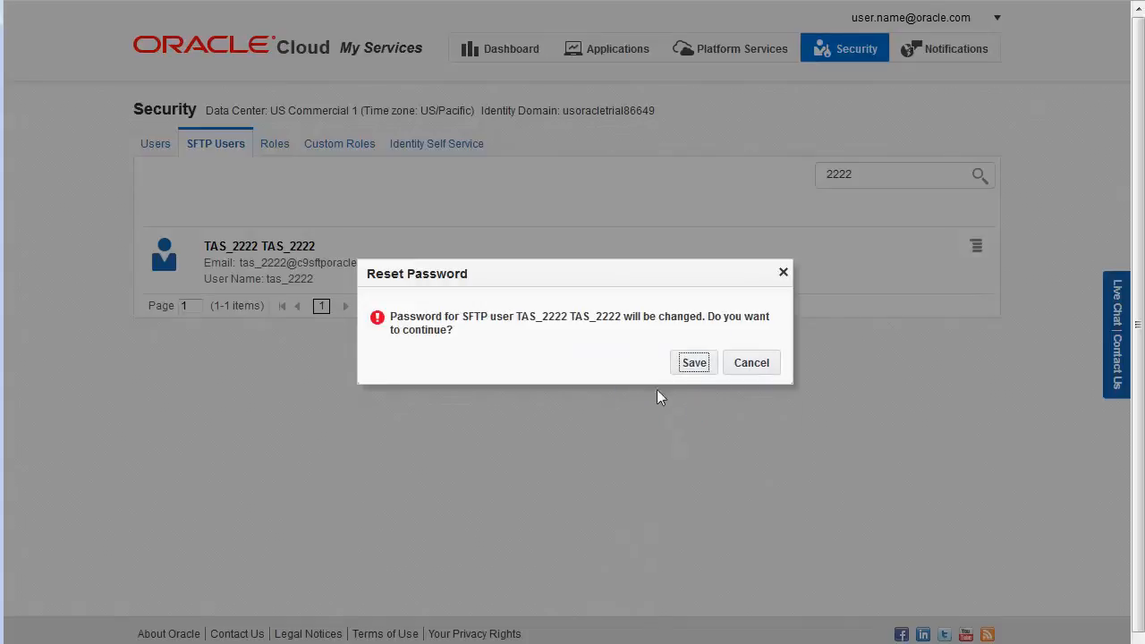
pyautogui.moveTo(523, 337)
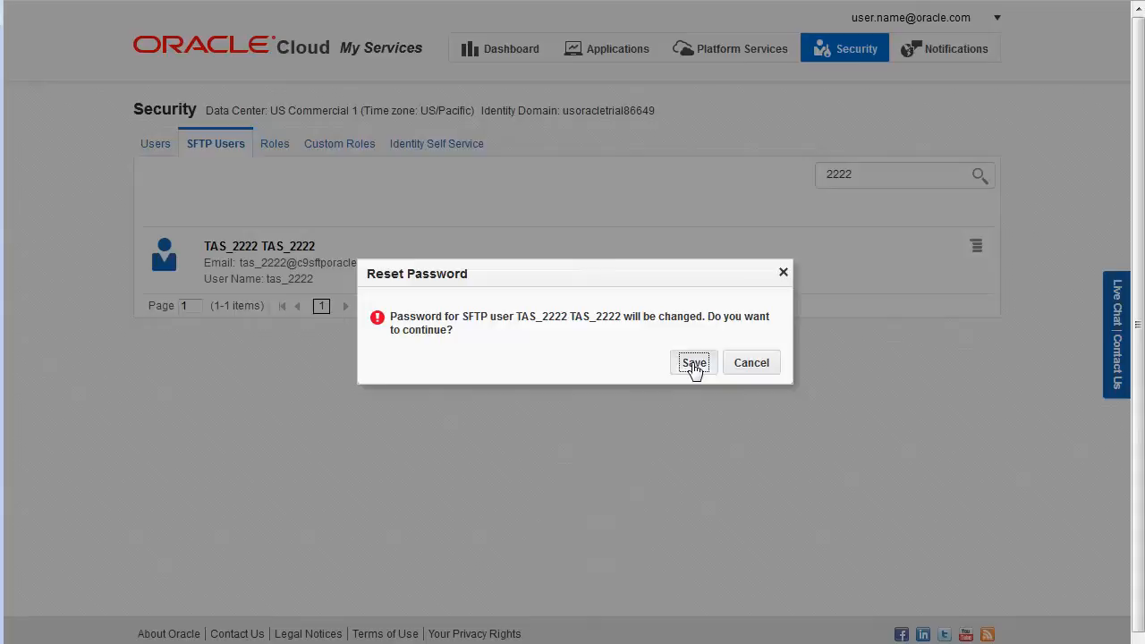
pyautogui.click(693, 362)
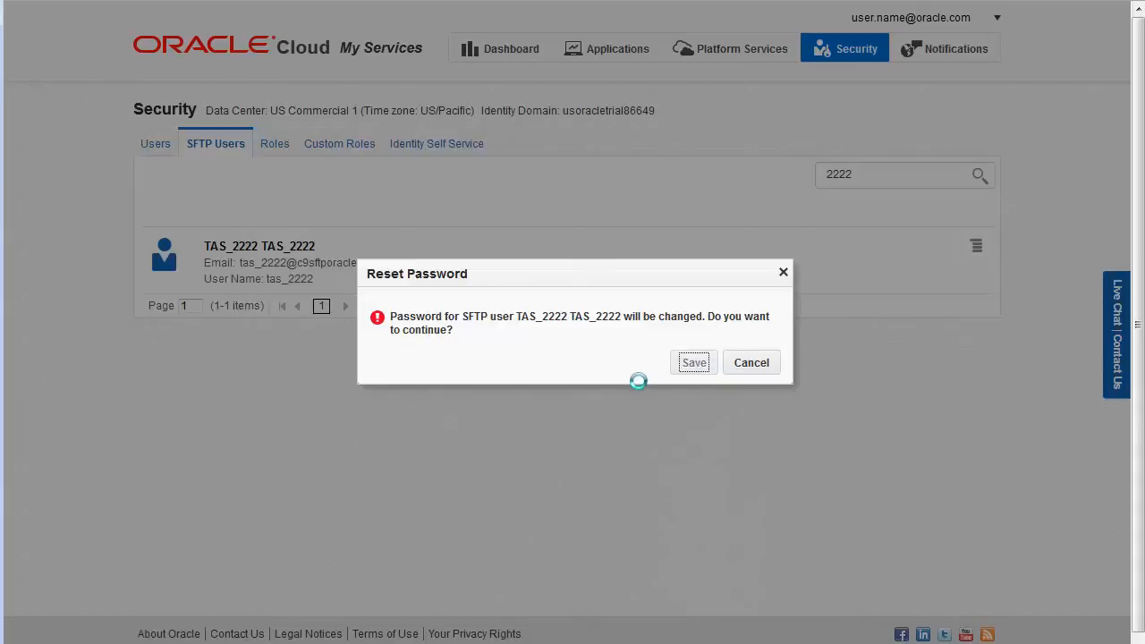
pyautogui.click(693, 362)
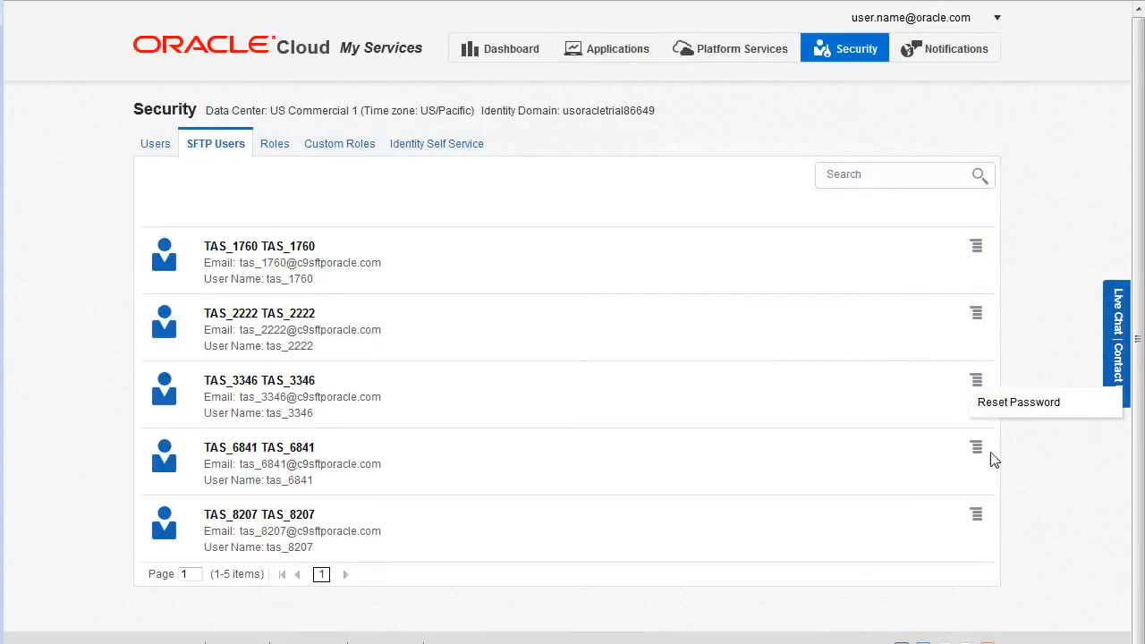
pyautogui.moveTo(879, 449)
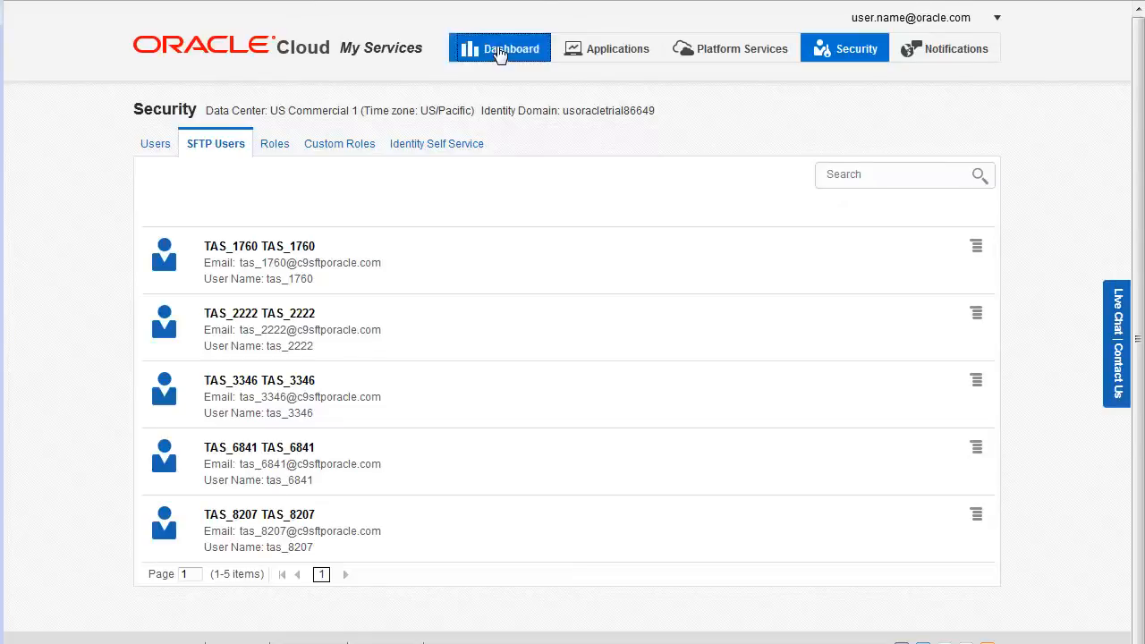
pyautogui.moveTo(596, 103)
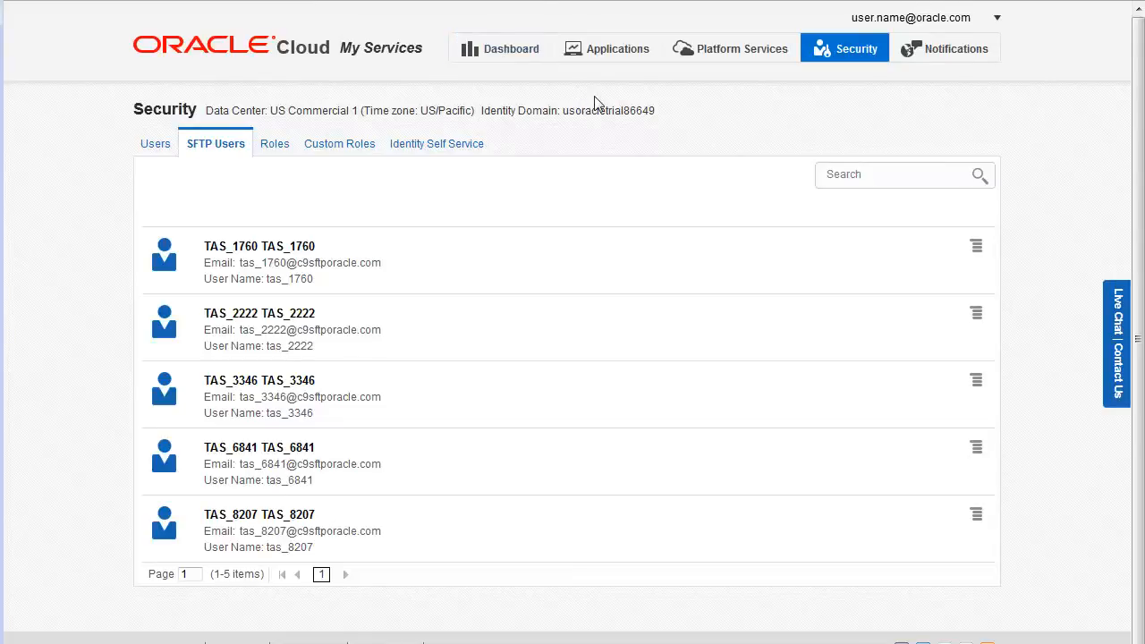
# - Reopen databasetrial7502 from the Dashboard and scroll to its SFTP host, port and user names
pyautogui.click(499, 49)
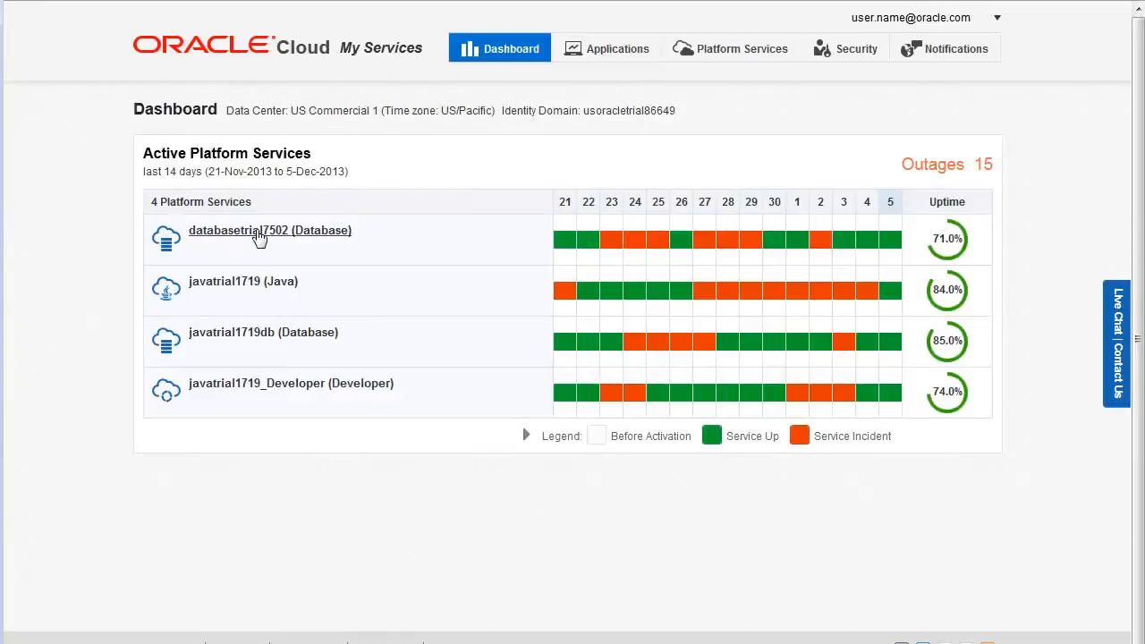
pyautogui.click(269, 230)
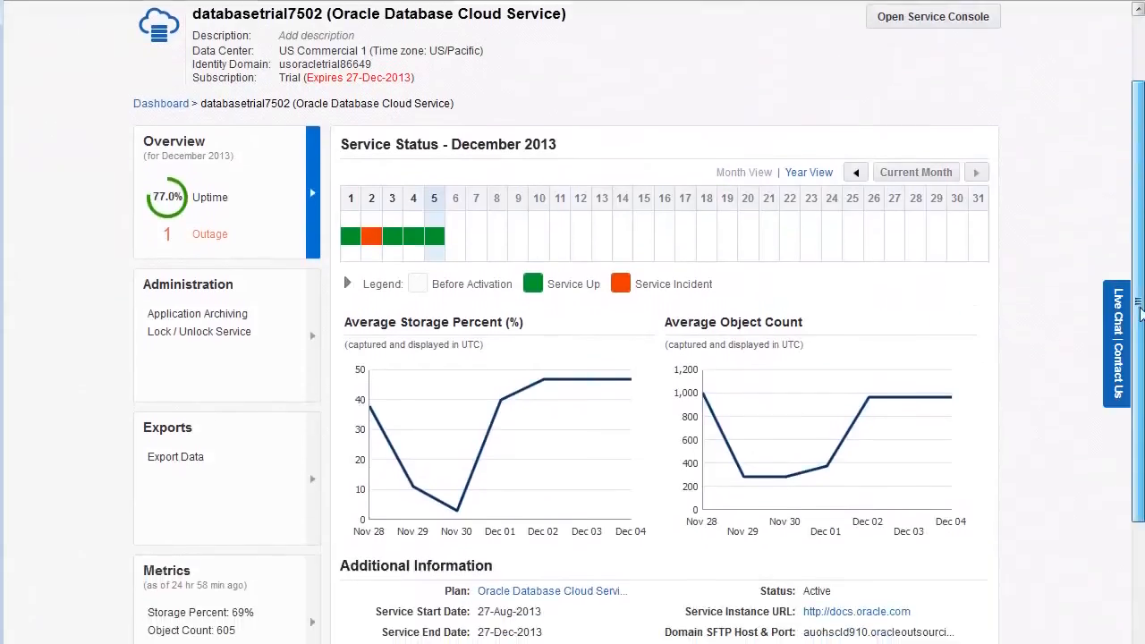
pyautogui.scroll(-3)
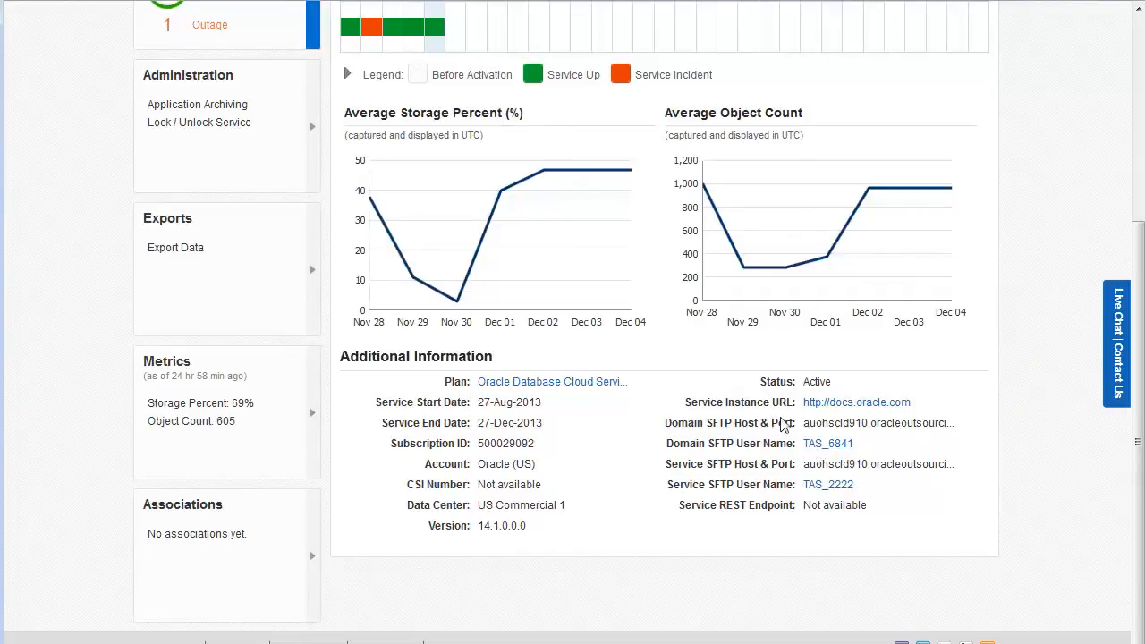
pyautogui.moveTo(835, 433)
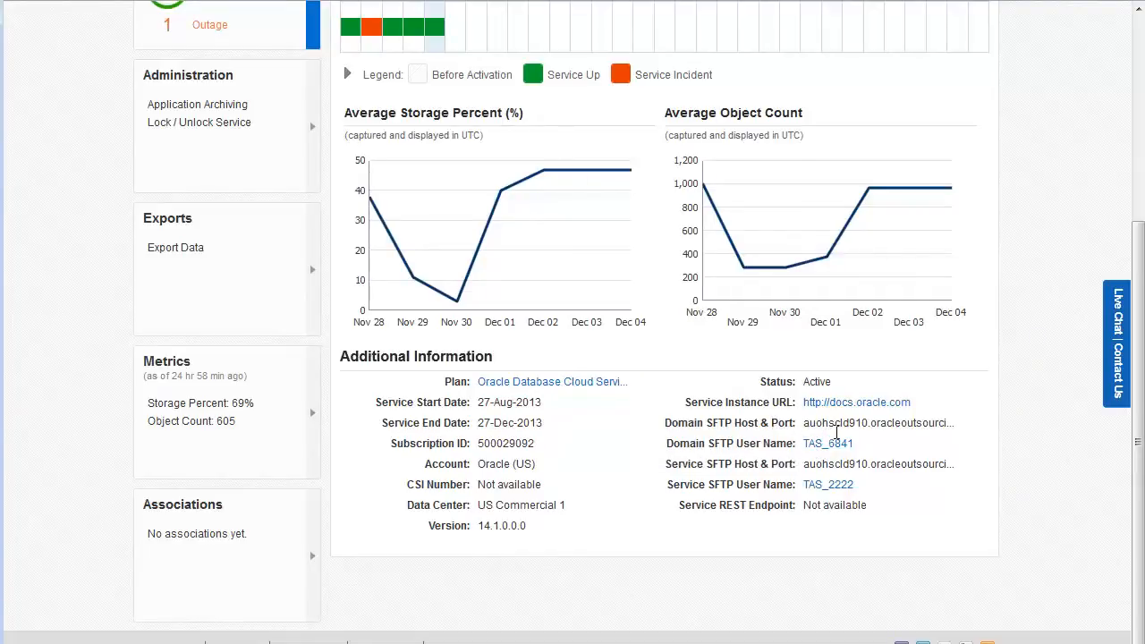
pyautogui.moveTo(876, 422)
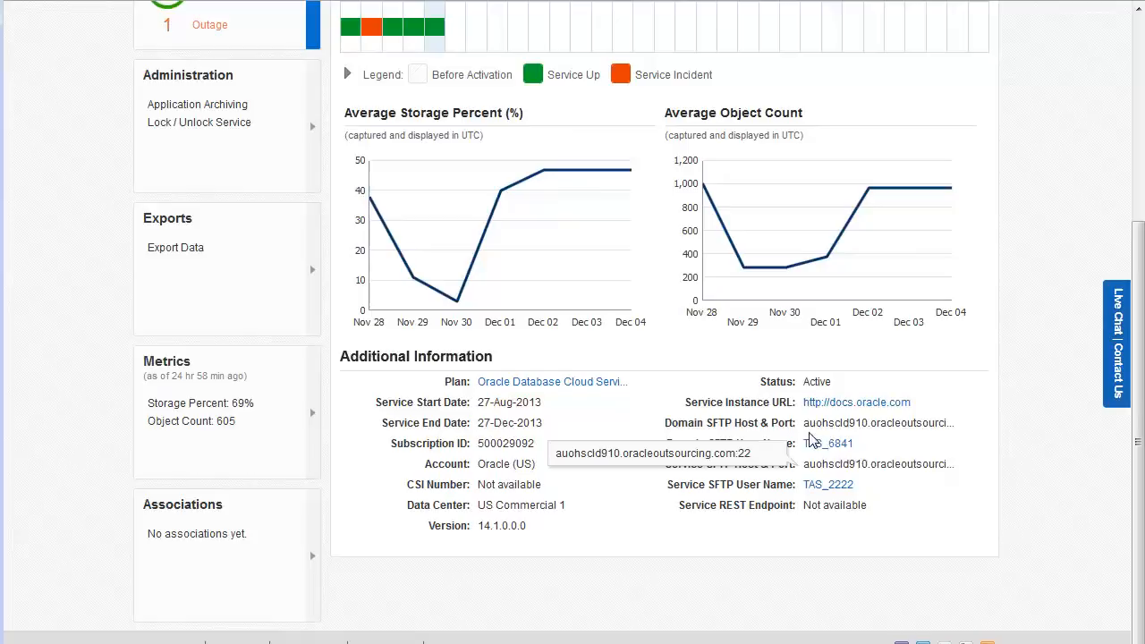